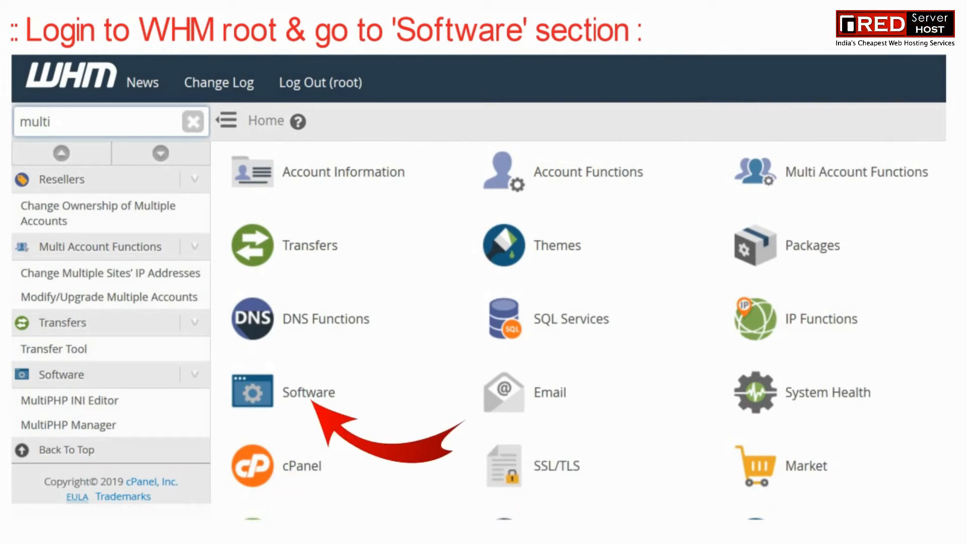
Navigate from the WHM home page through Software to the MultiPHP INI Editor
left_click(252, 391)
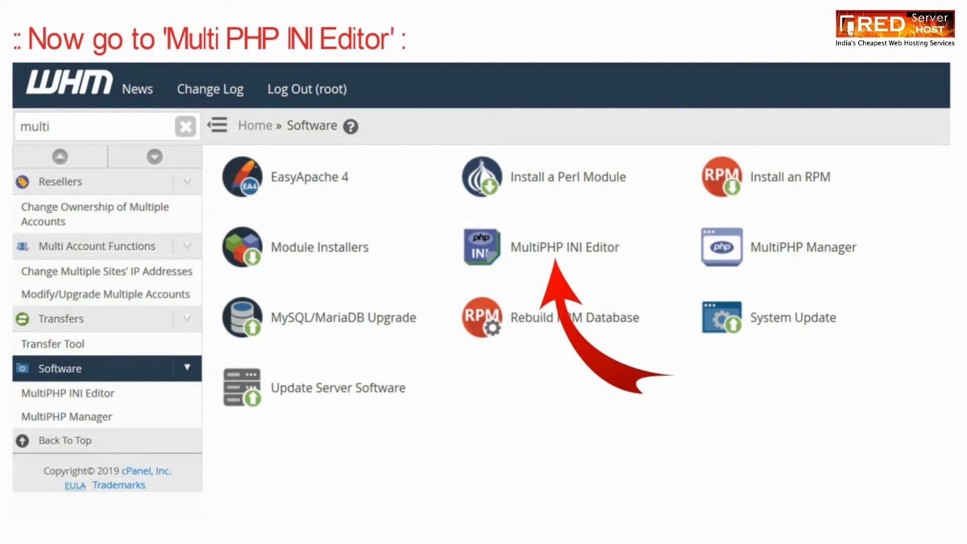
left_click(564, 247)
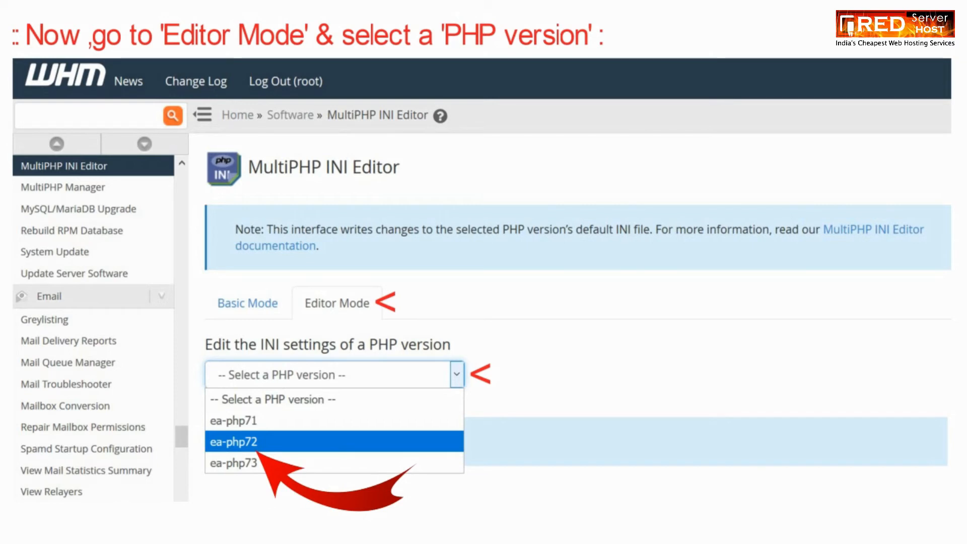
Load the raw ea-php72 INI file in Editor Mode
left_click(233, 441)
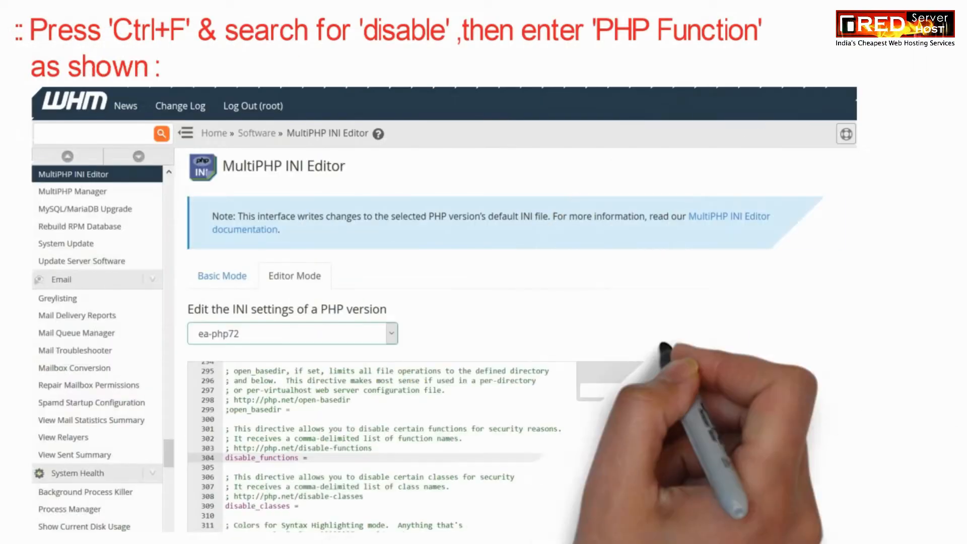
Find disable_functions, set it to curl,explode and save the ea-php72 INI
key("ctrl+f")
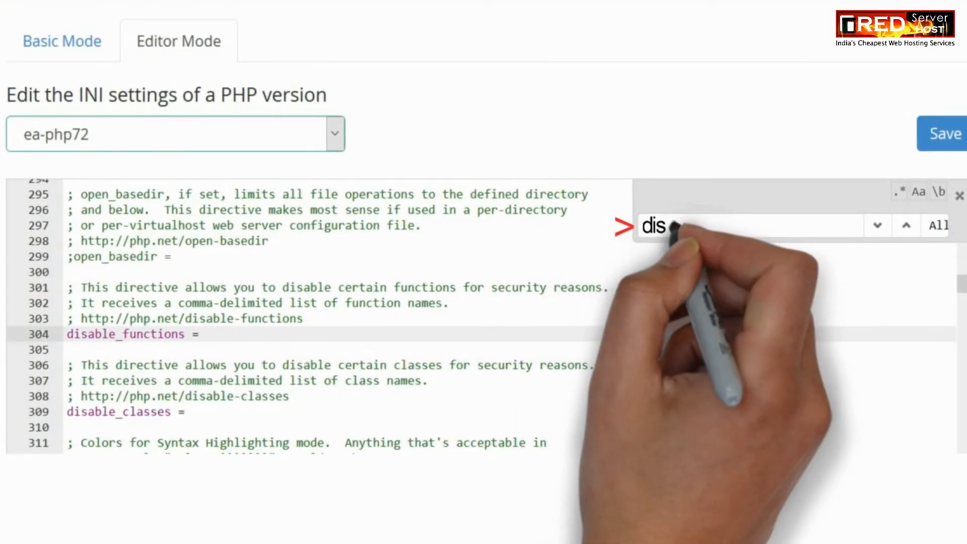
type("able")
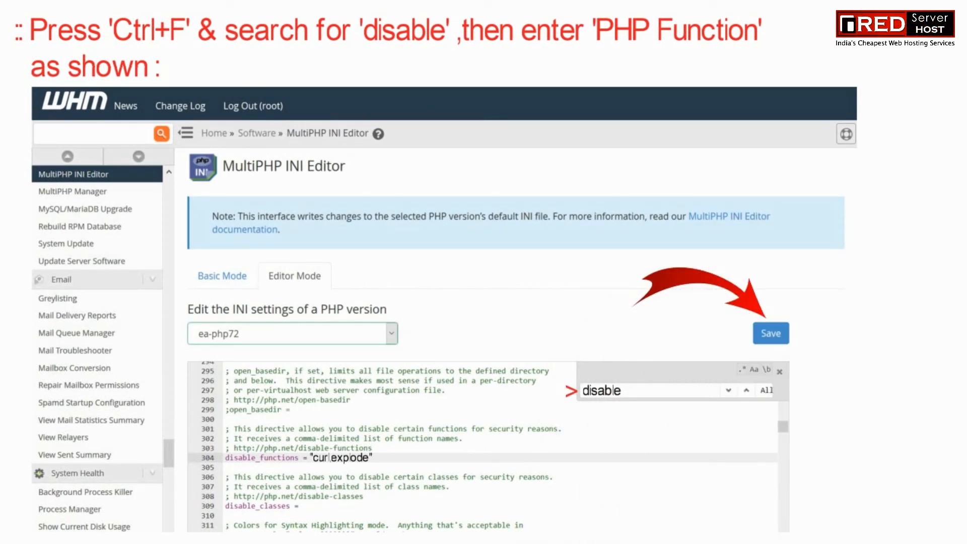
left_click(771, 334)
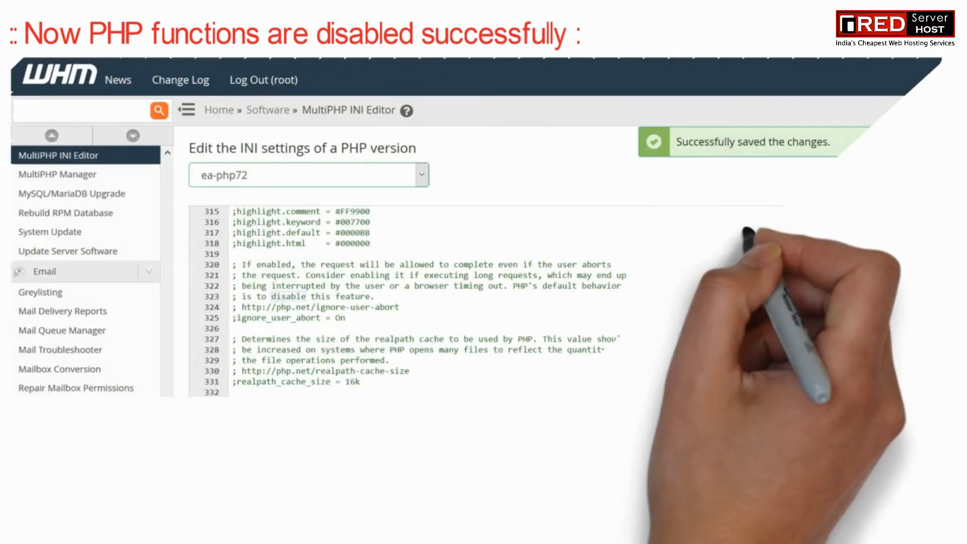